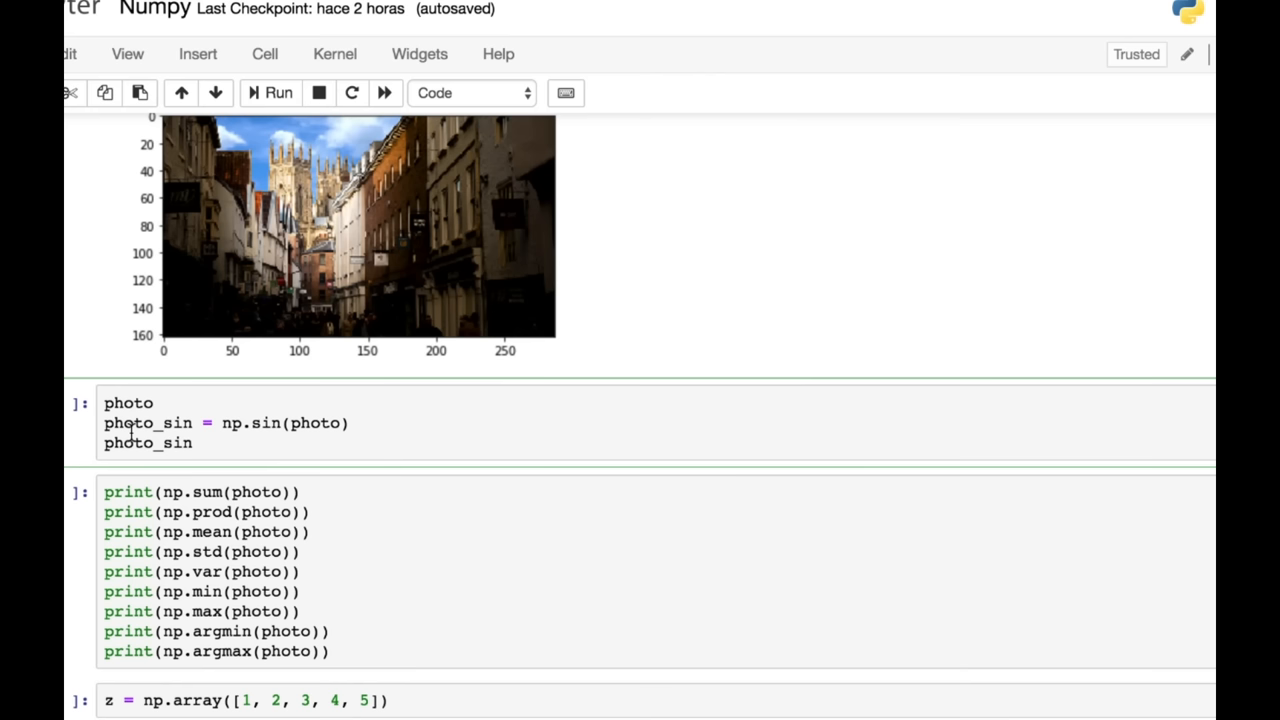
pyautogui.moveTo(324, 424)
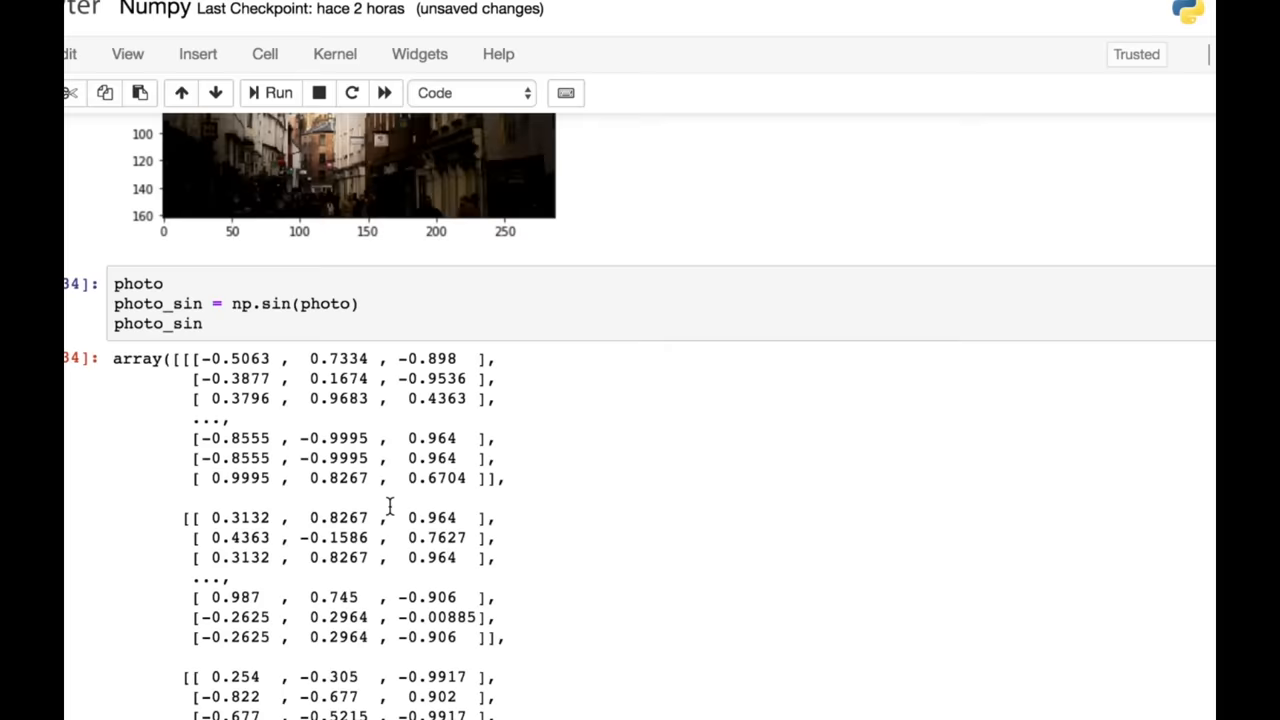
pyautogui.scroll(-3)
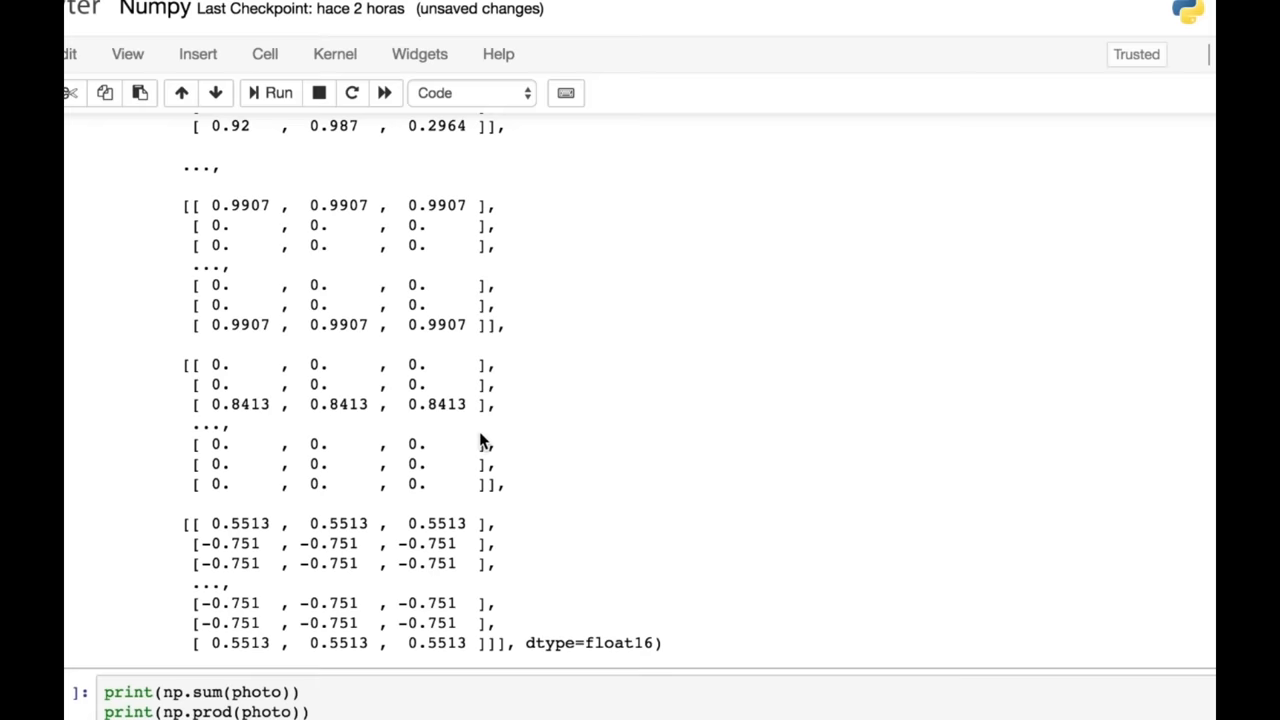
pyautogui.scroll(-3)
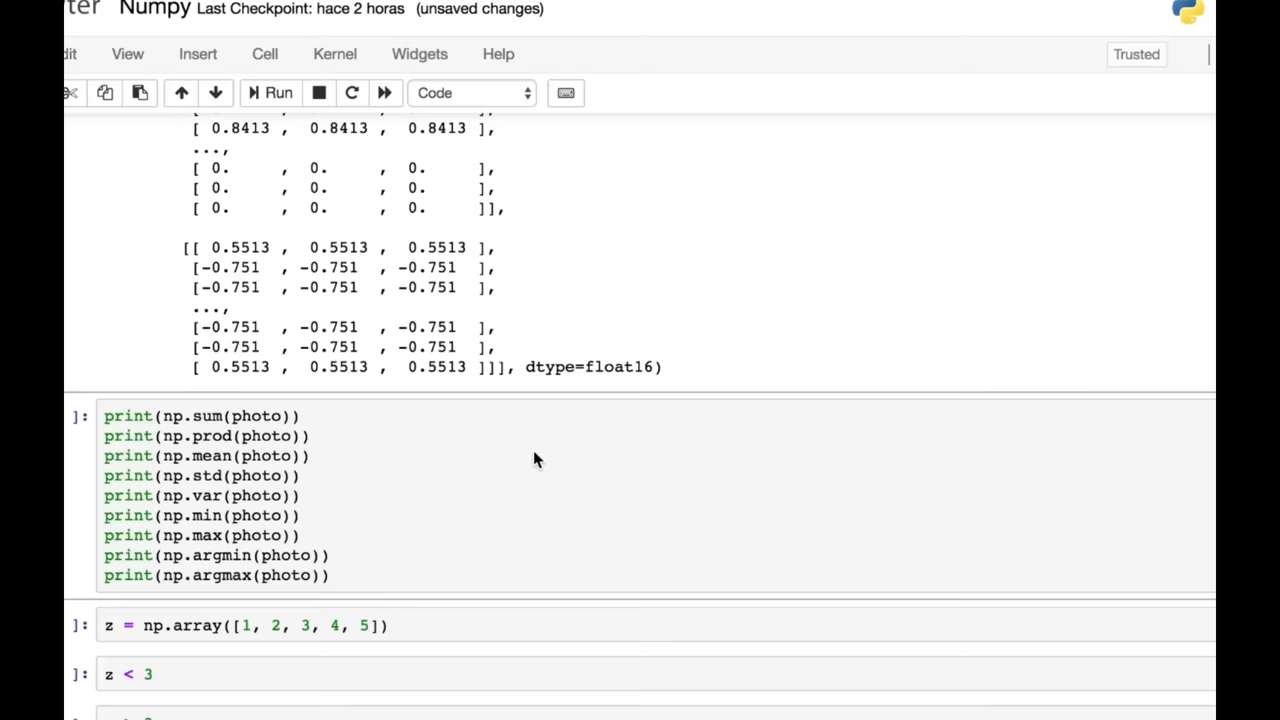